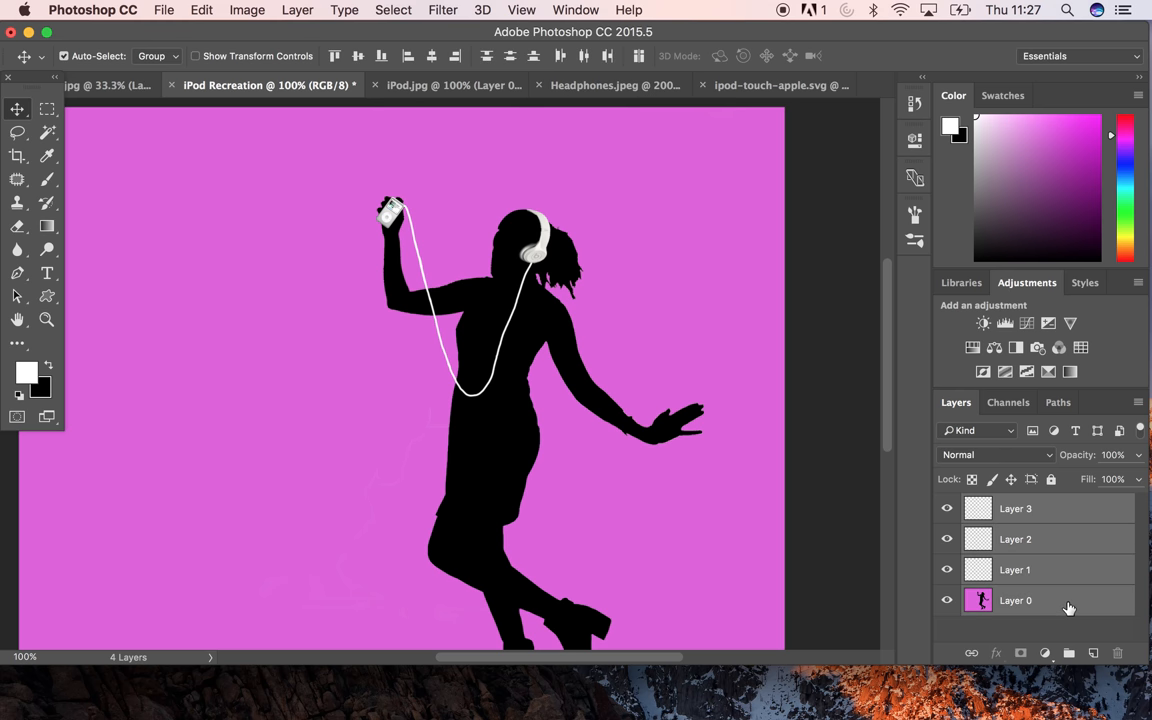
Step: Merge Layer 0 and the other visible poster layers into one layer
{"action": "right_click", "coordinate": [1015, 600]}
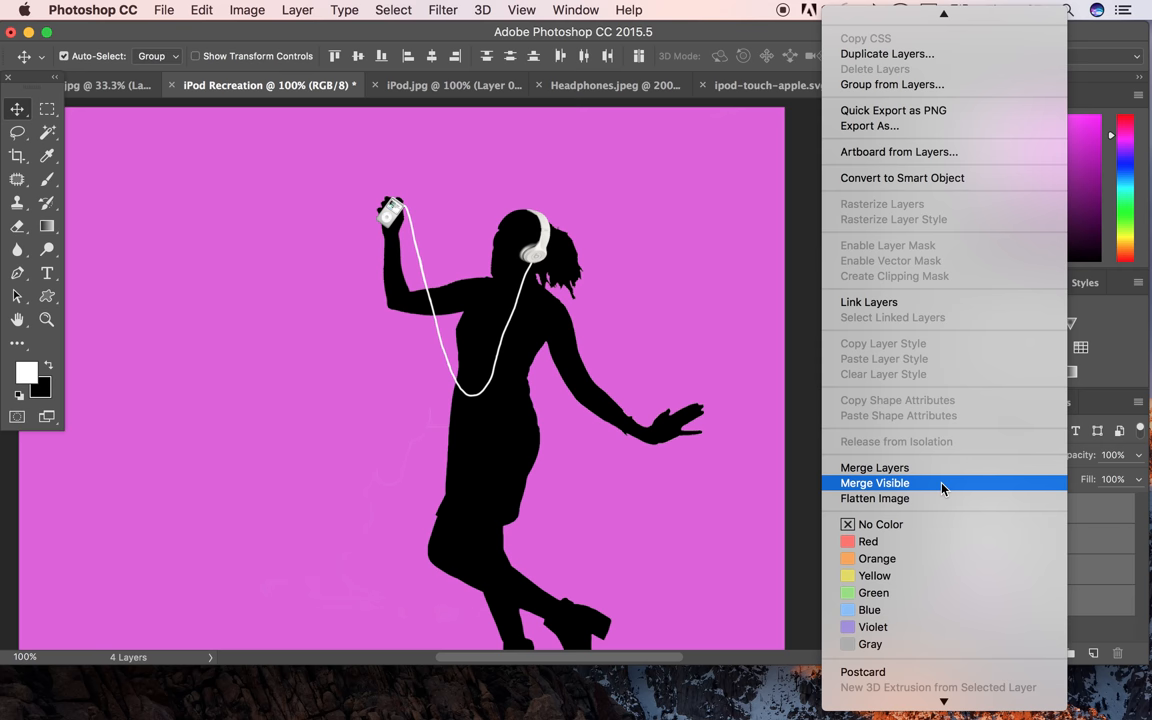
{"action": "left_click", "coordinate": [875, 498]}
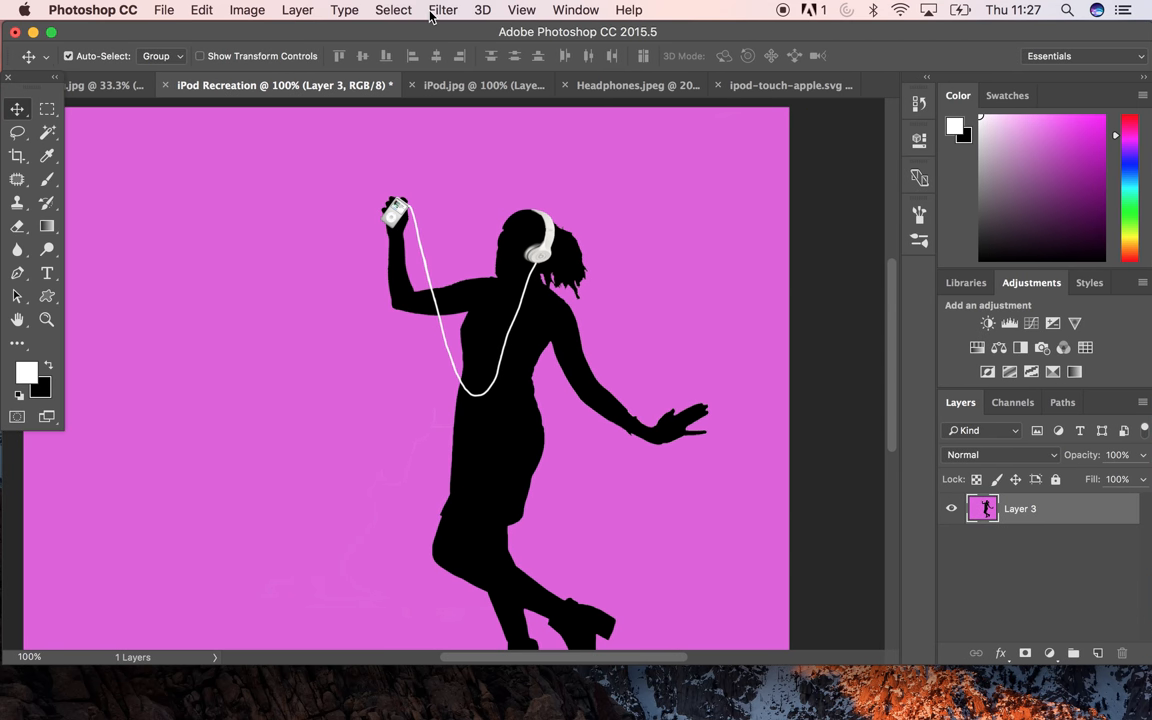
Step: Apply Posterize to the merged dancer image with Levels set to 4
{"action": "left_click", "coordinate": [247, 9]}
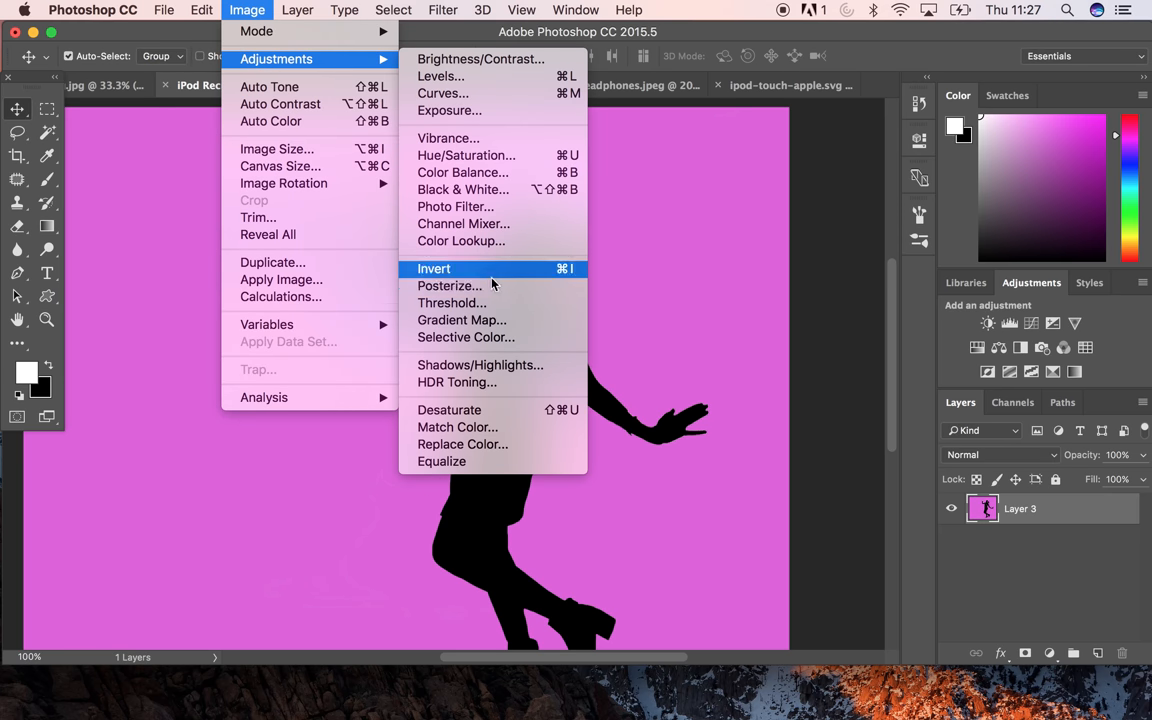
{"action": "left_click", "coordinate": [449, 285]}
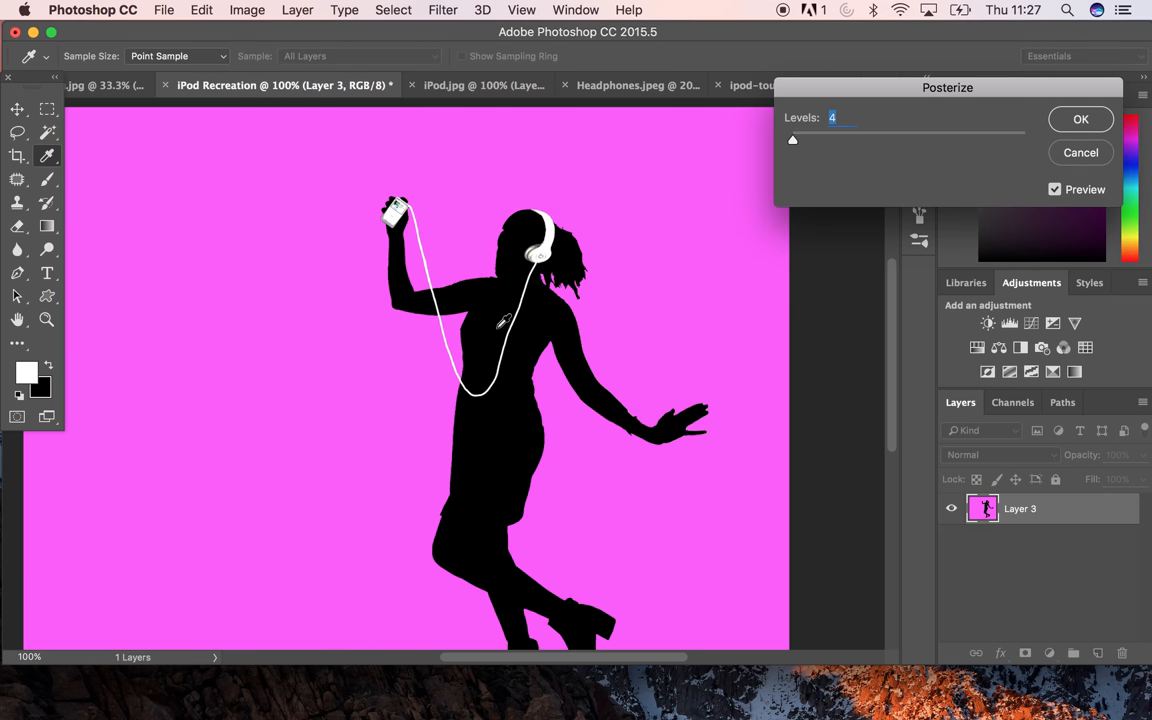
{"action": "mouse_move", "coordinate": [745, 224]}
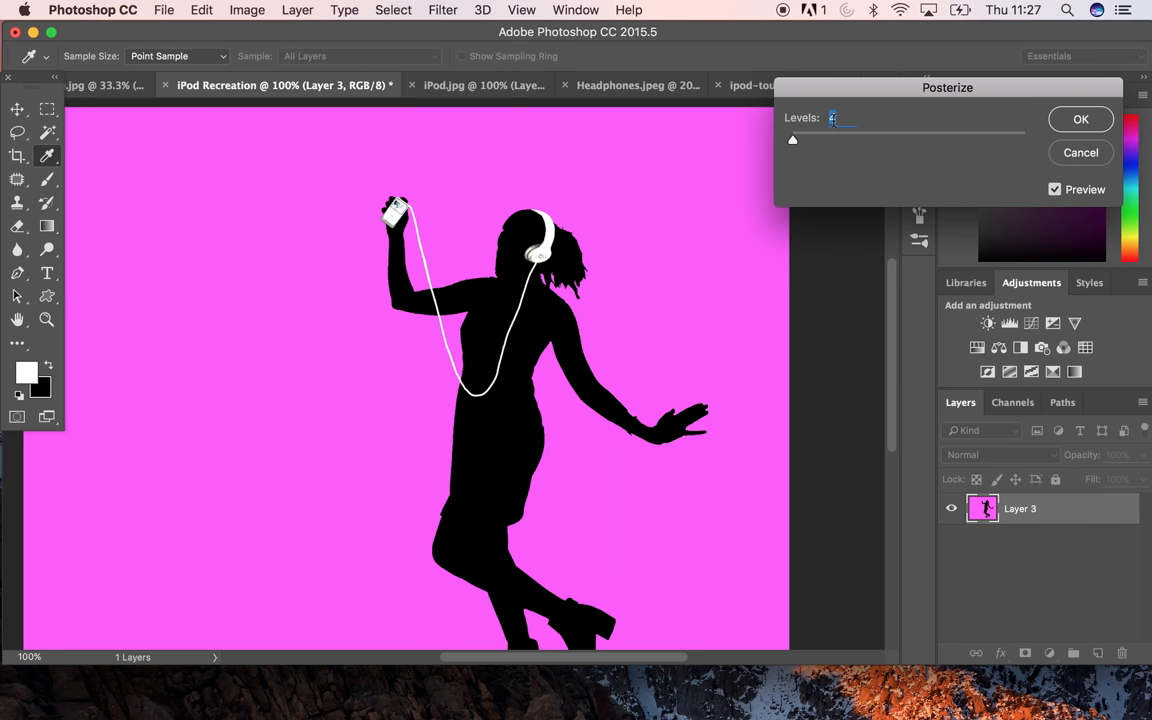
{"action": "type", "text": "98"}
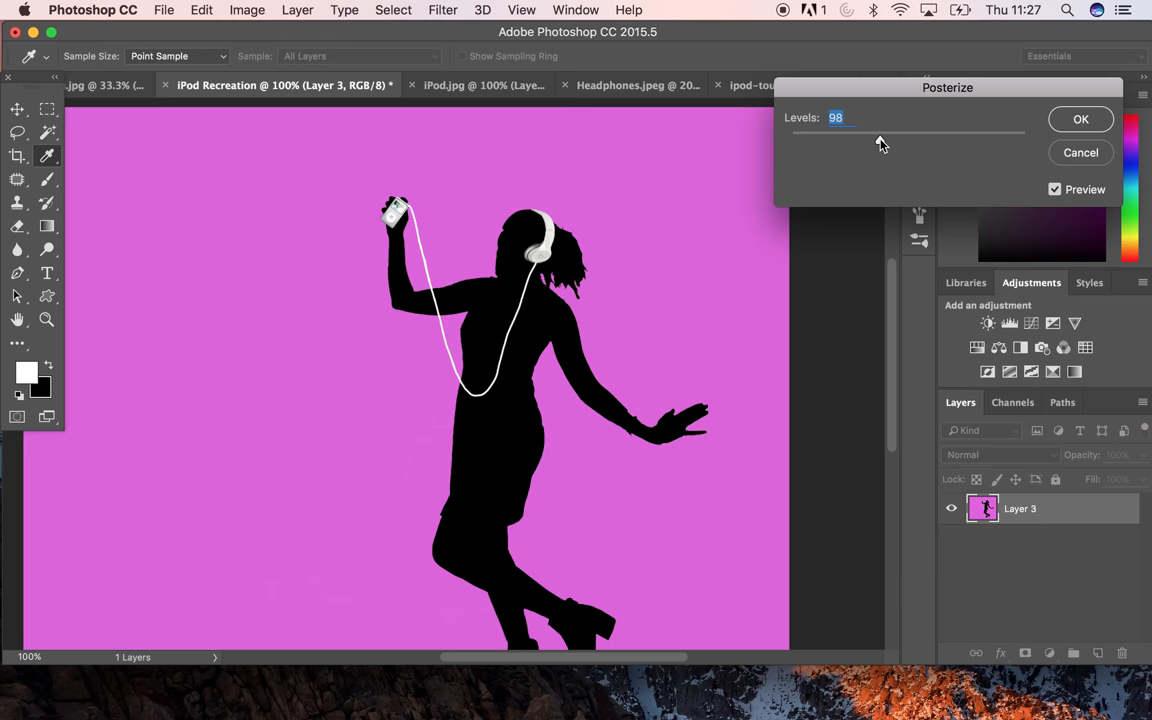
{"action": "left_click_drag", "start_coordinate": [878, 137], "coordinate": [790, 137]}
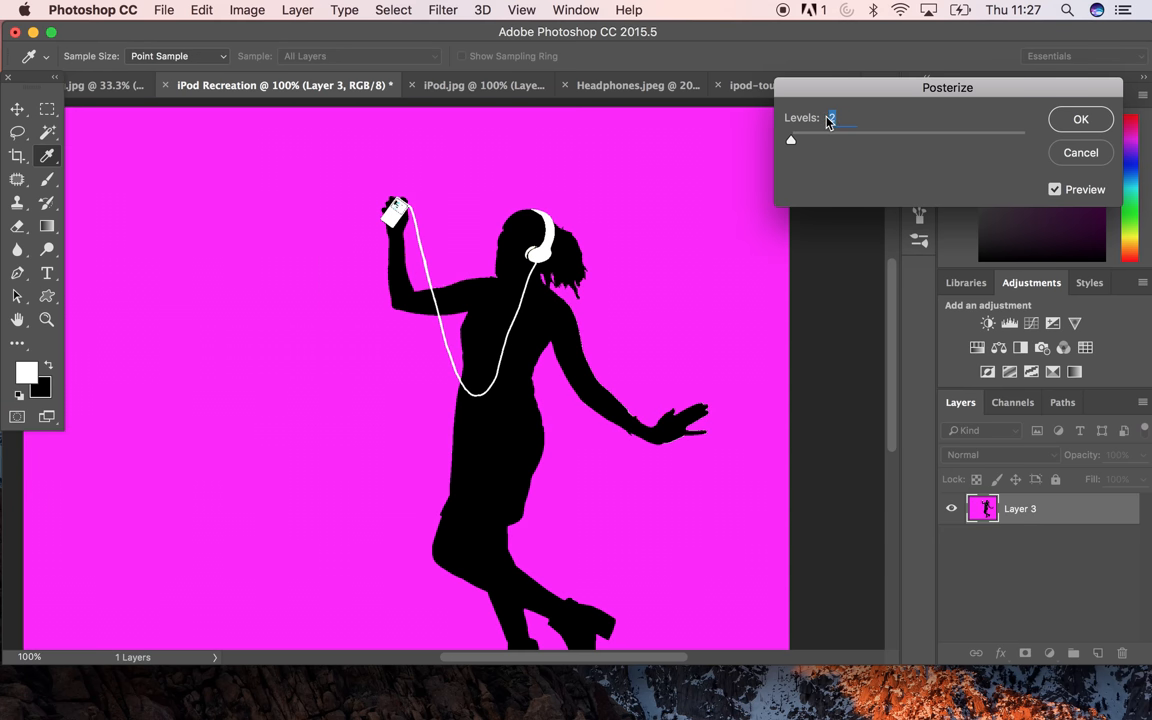
{"action": "type", "text": "3"}
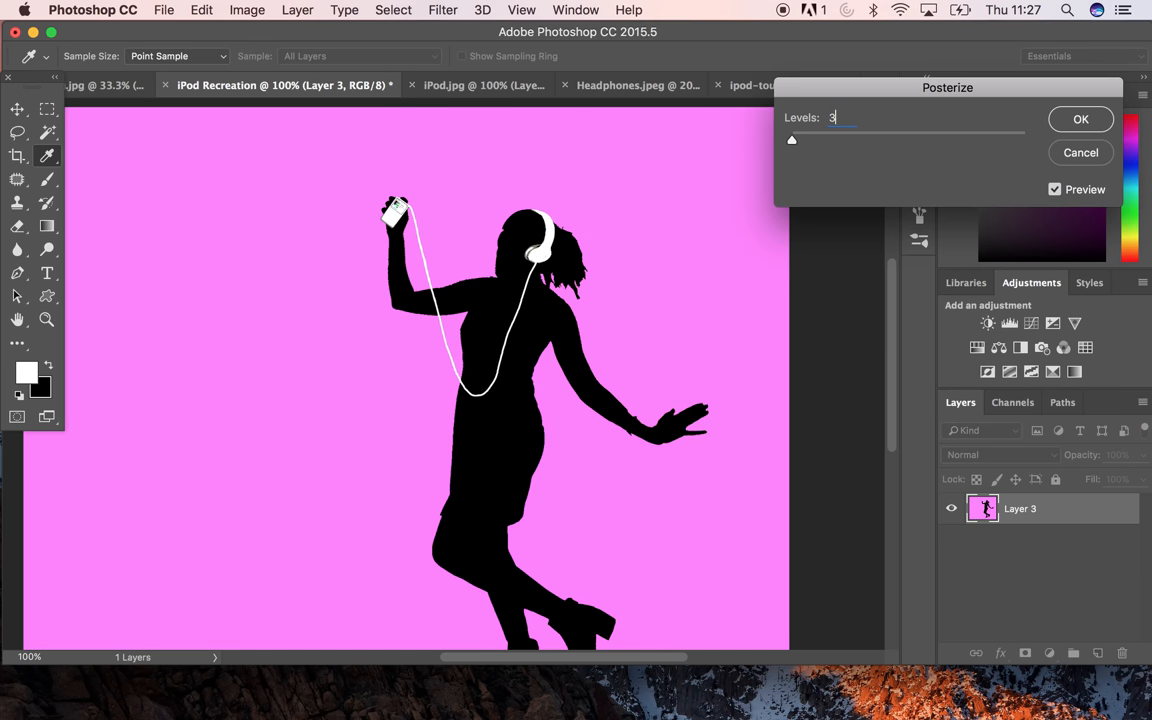
{"action": "type", "text": "4"}
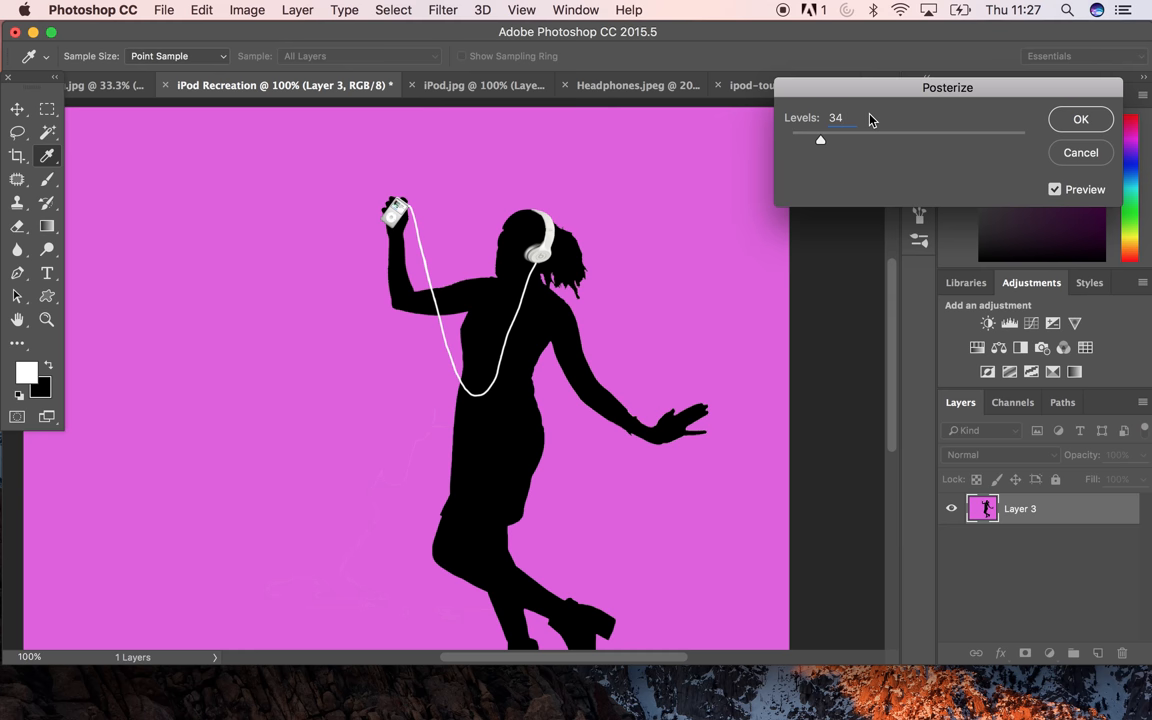
{"action": "left_click_drag", "start_coordinate": [820, 139], "coordinate": [792, 139]}
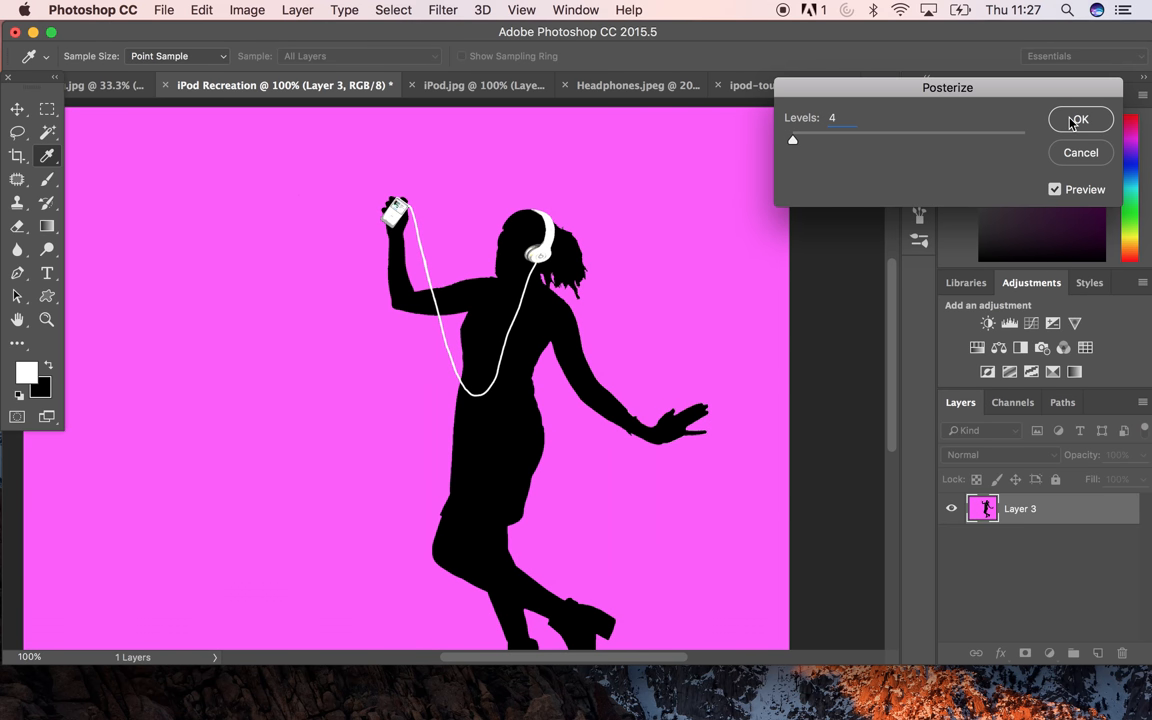
{"action": "left_click", "coordinate": [1080, 119]}
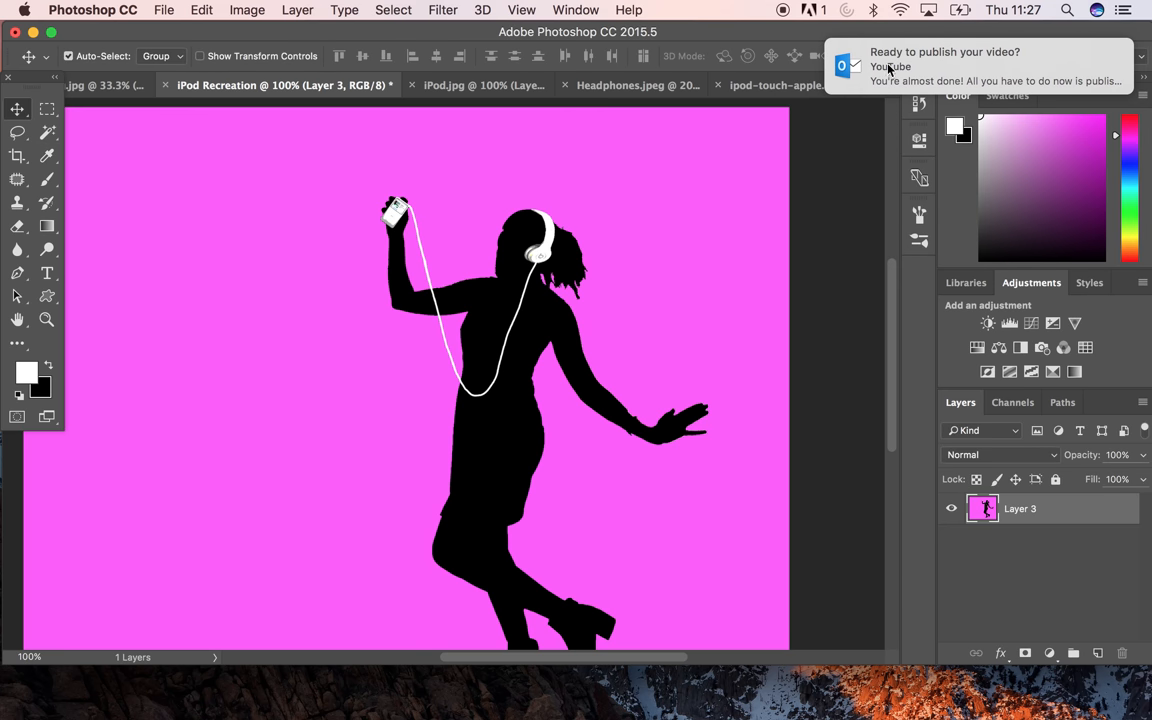
{"action": "left_click", "coordinate": [521, 10]}
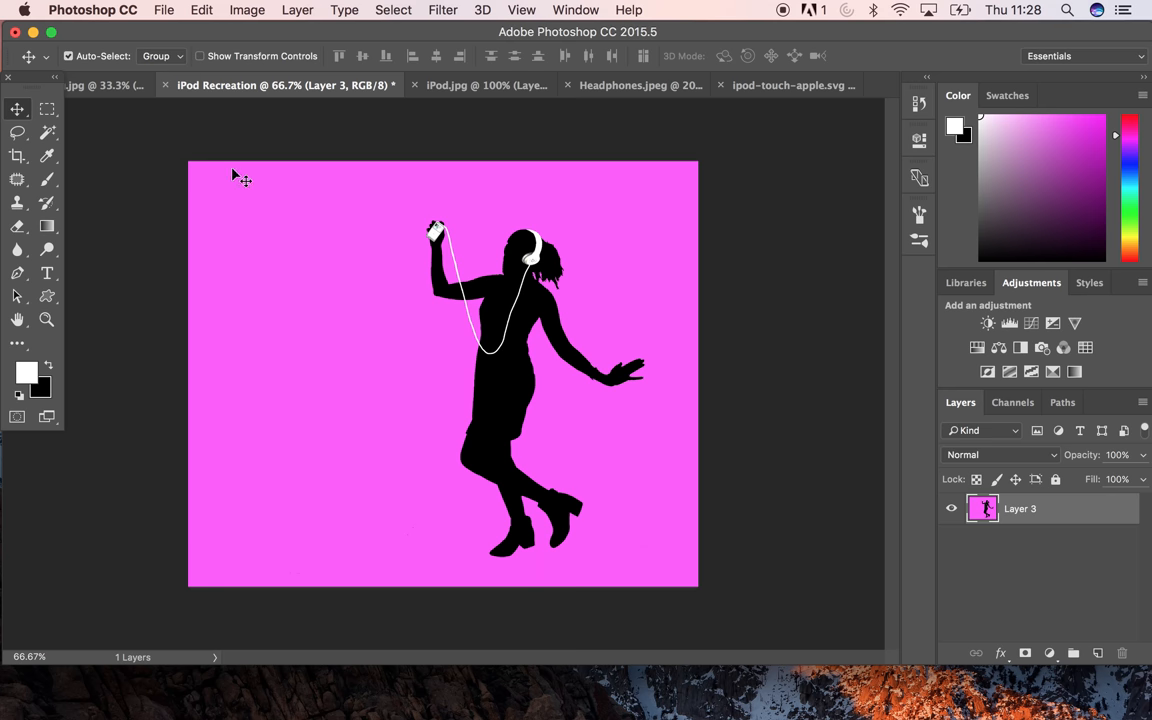
{"action": "mouse_move", "coordinate": [105, 165]}
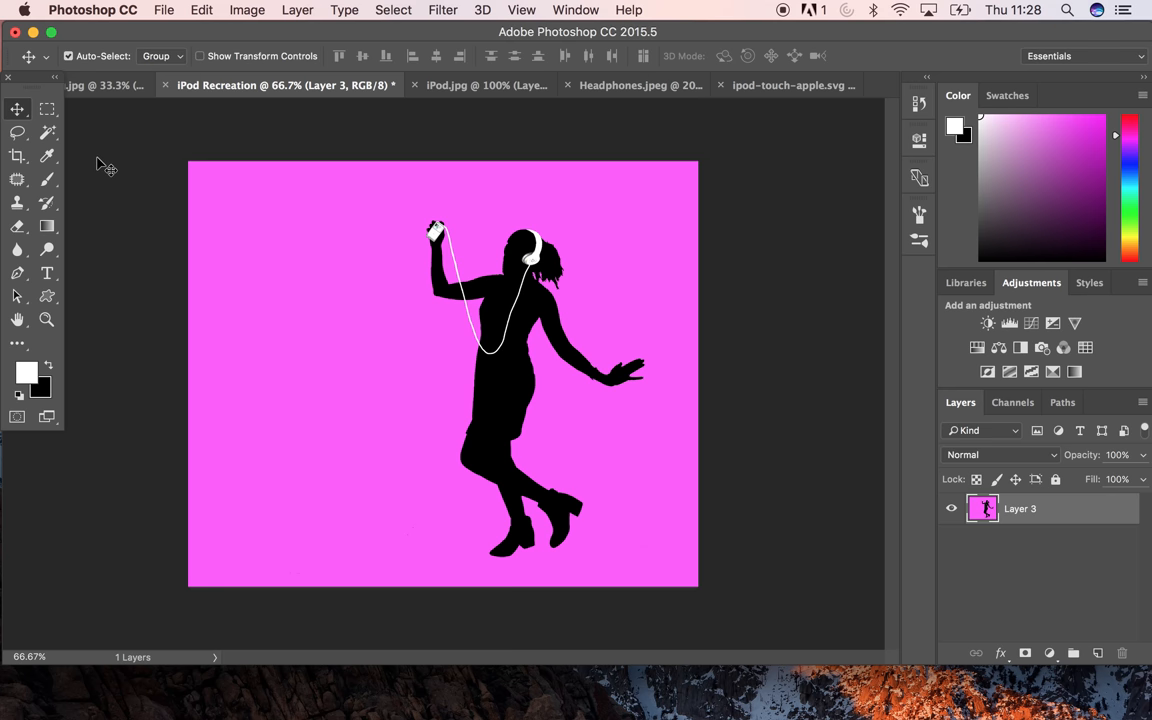
{"action": "mouse_move", "coordinate": [350, 155]}
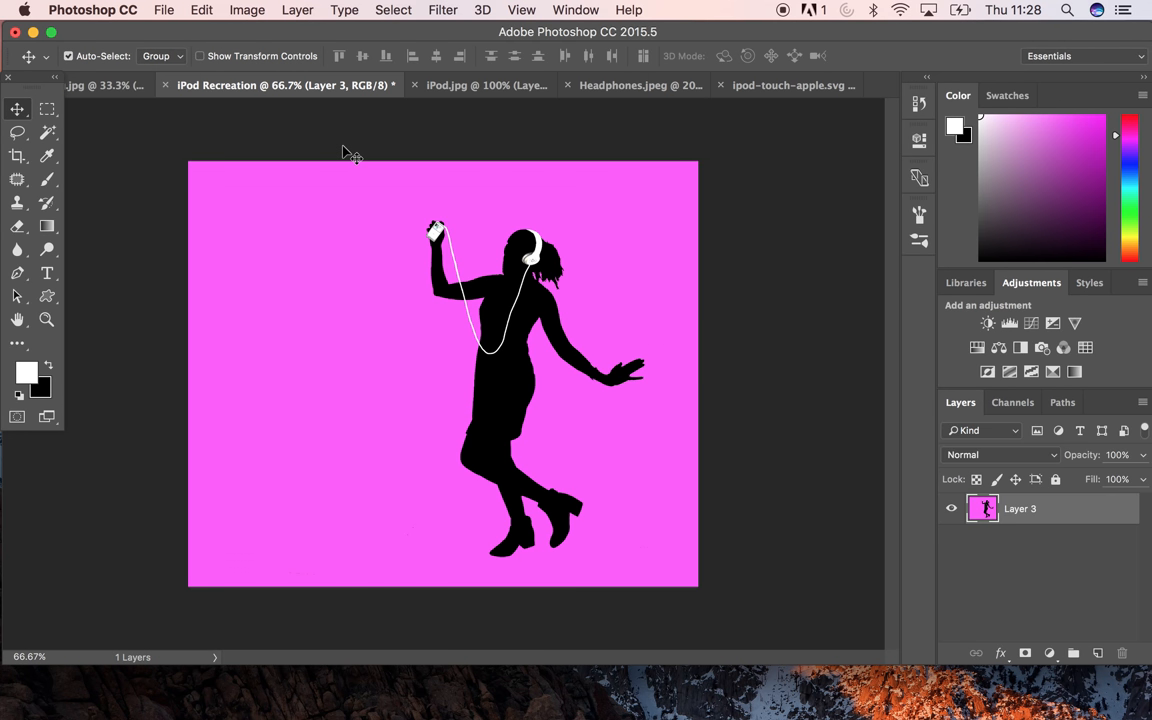
{"action": "mouse_move", "coordinate": [487, 85]}
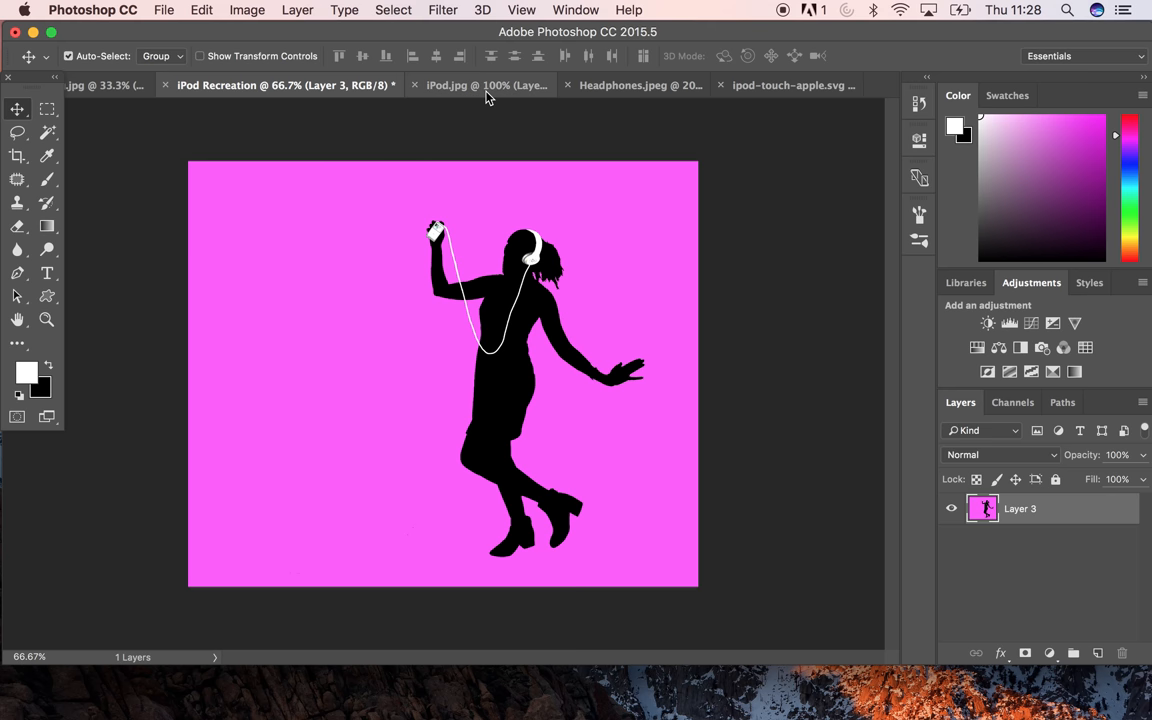
{"action": "mouse_move", "coordinate": [800, 84]}
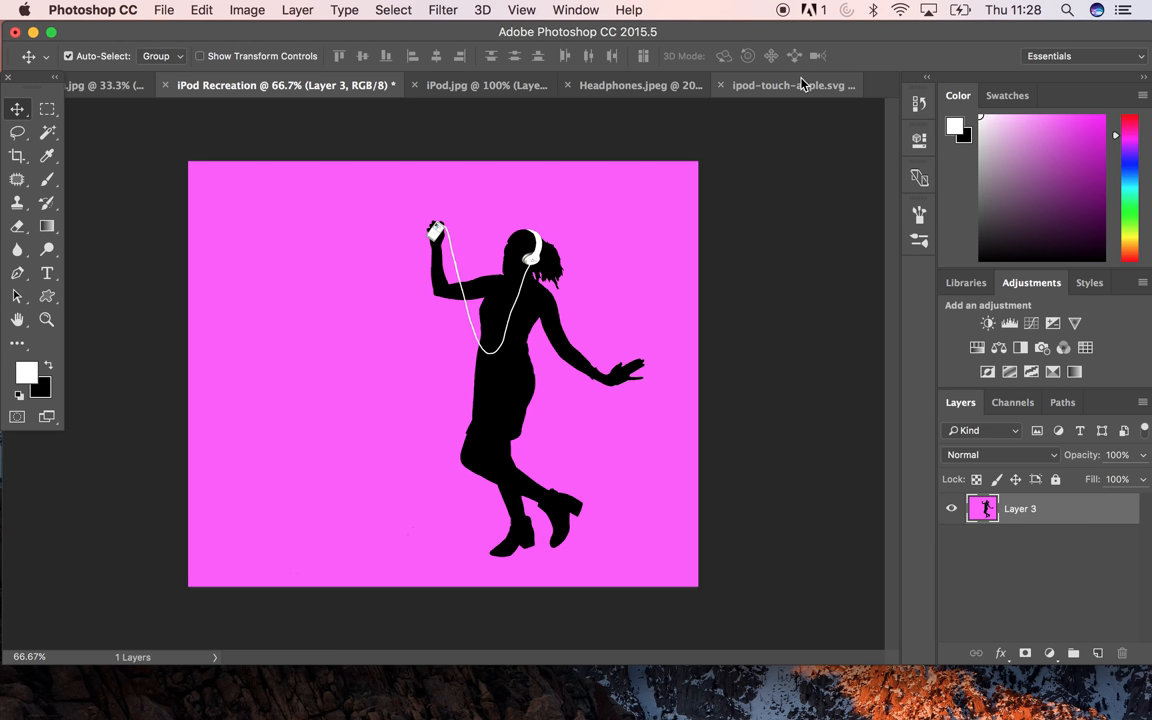
Step: Switch to the ipod-touch-apple.svg document tab
{"action": "left_click", "coordinate": [793, 85]}
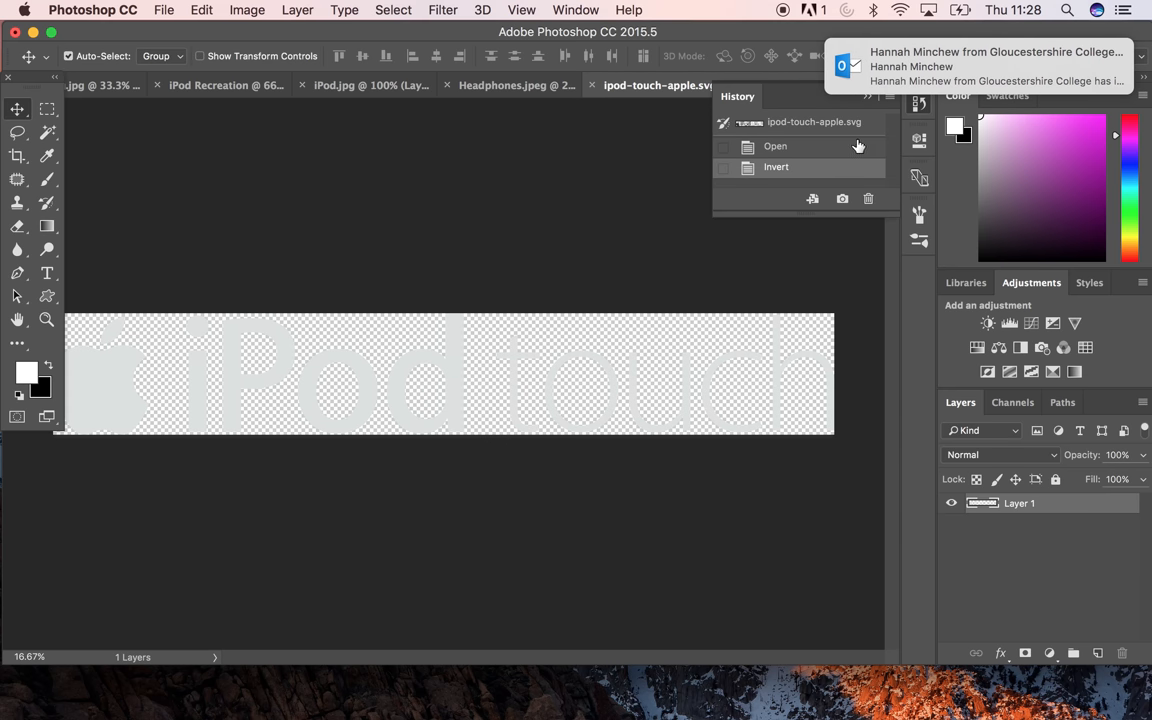
Step: Revert the logo to its Open history state, then invert it to white
{"action": "left_click", "coordinate": [775, 146]}
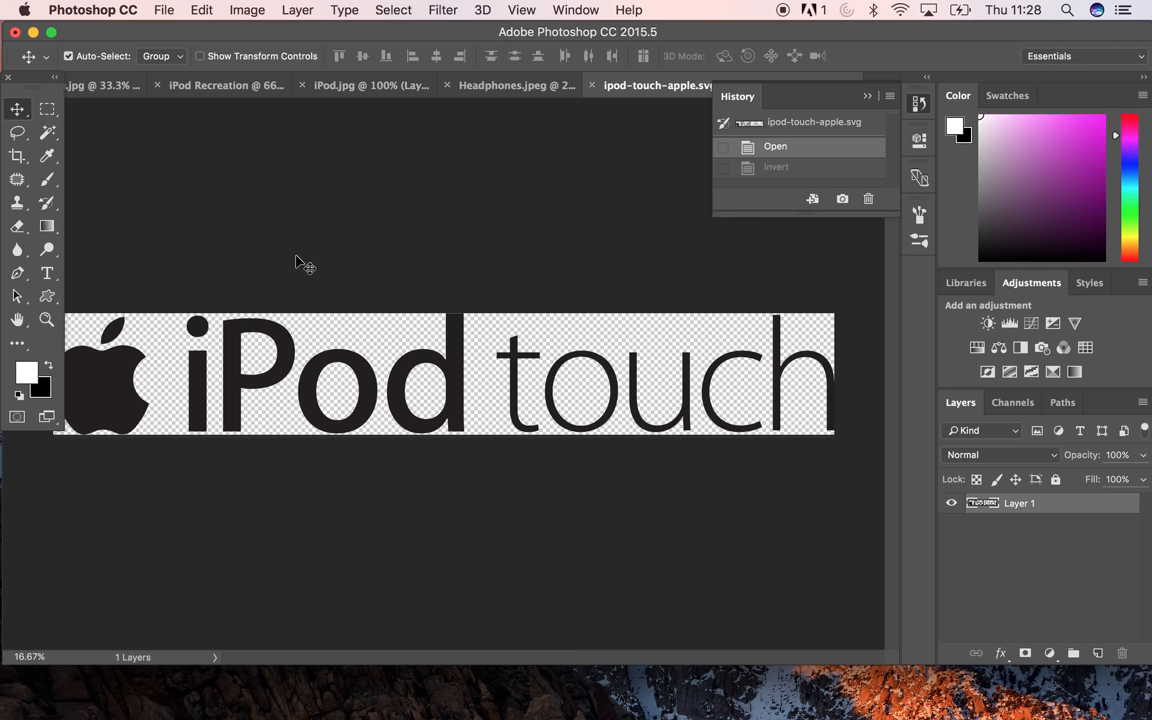
{"action": "mouse_move", "coordinate": [335, 447]}
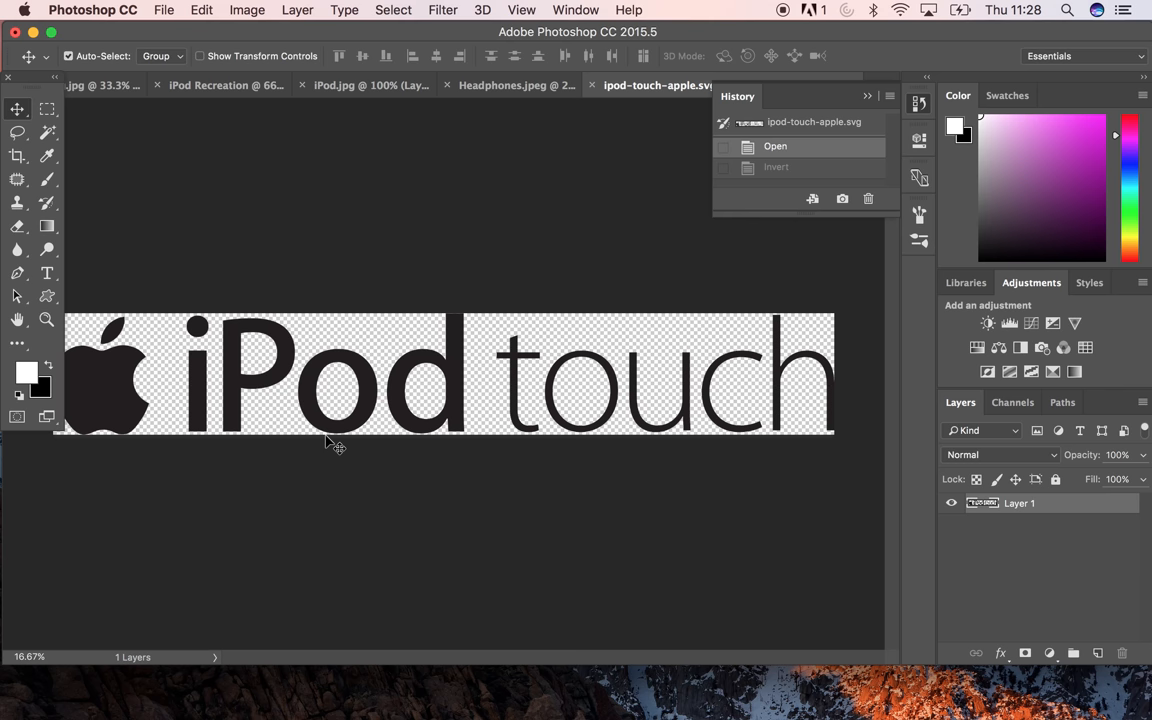
{"action": "mouse_move", "coordinate": [948, 477]}
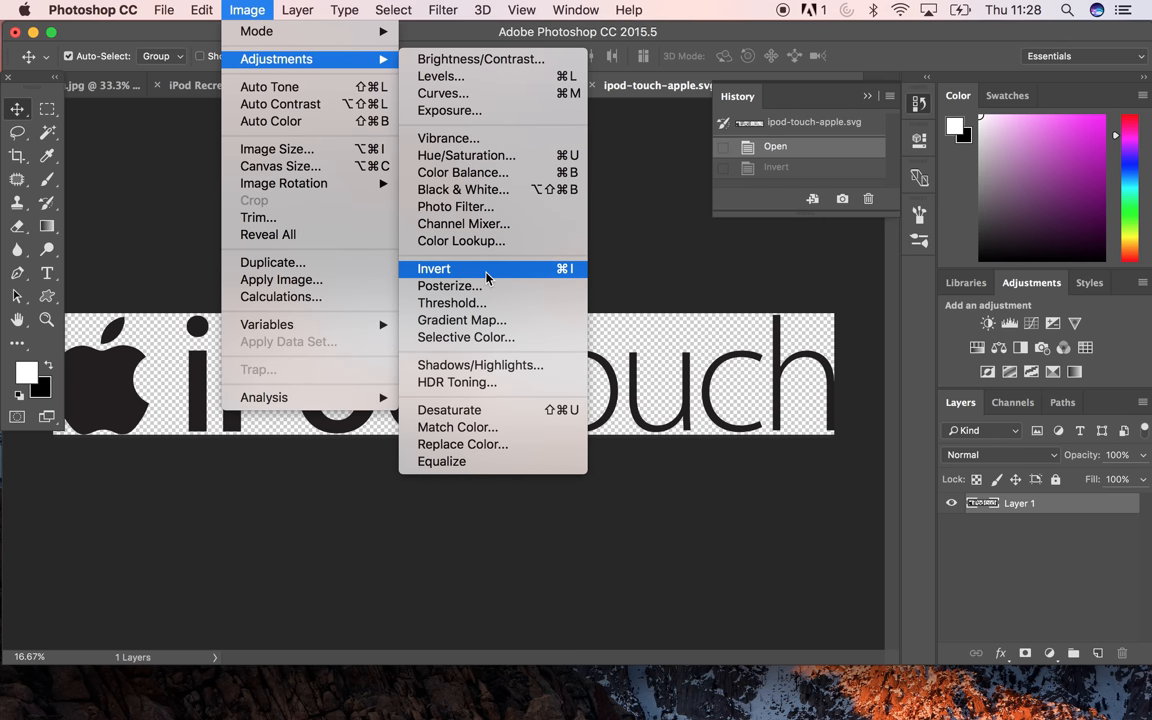
{"action": "left_click", "coordinate": [433, 268]}
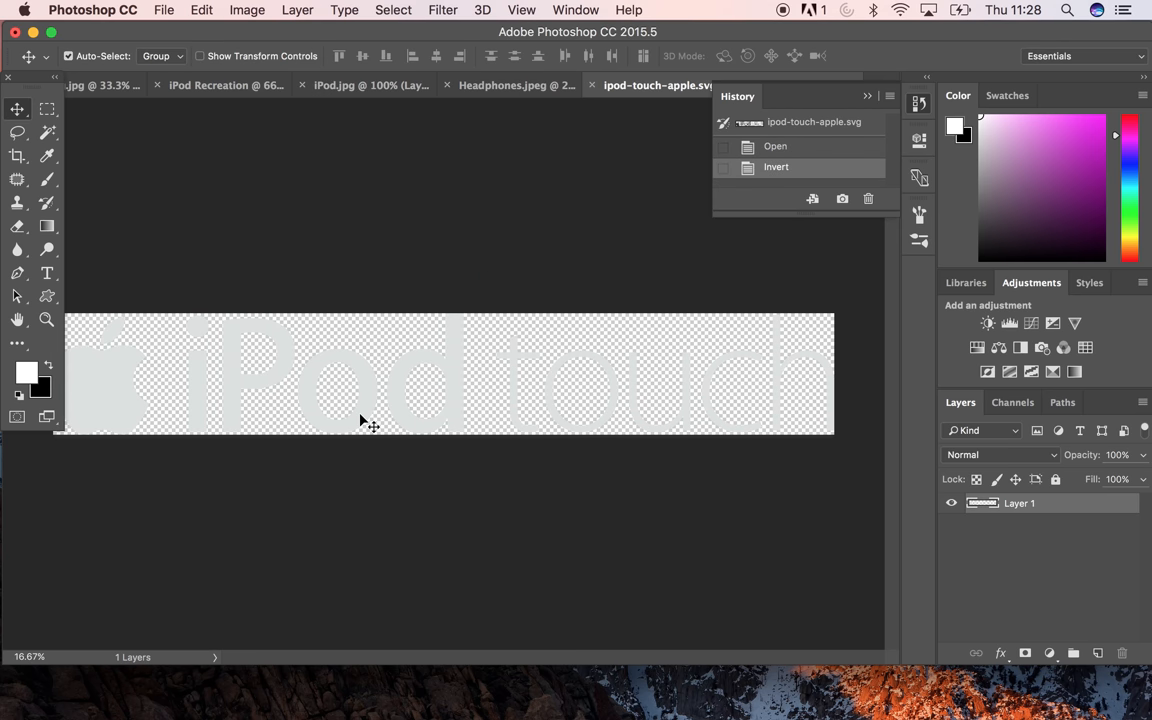
{"action": "mouse_move", "coordinate": [368, 408]}
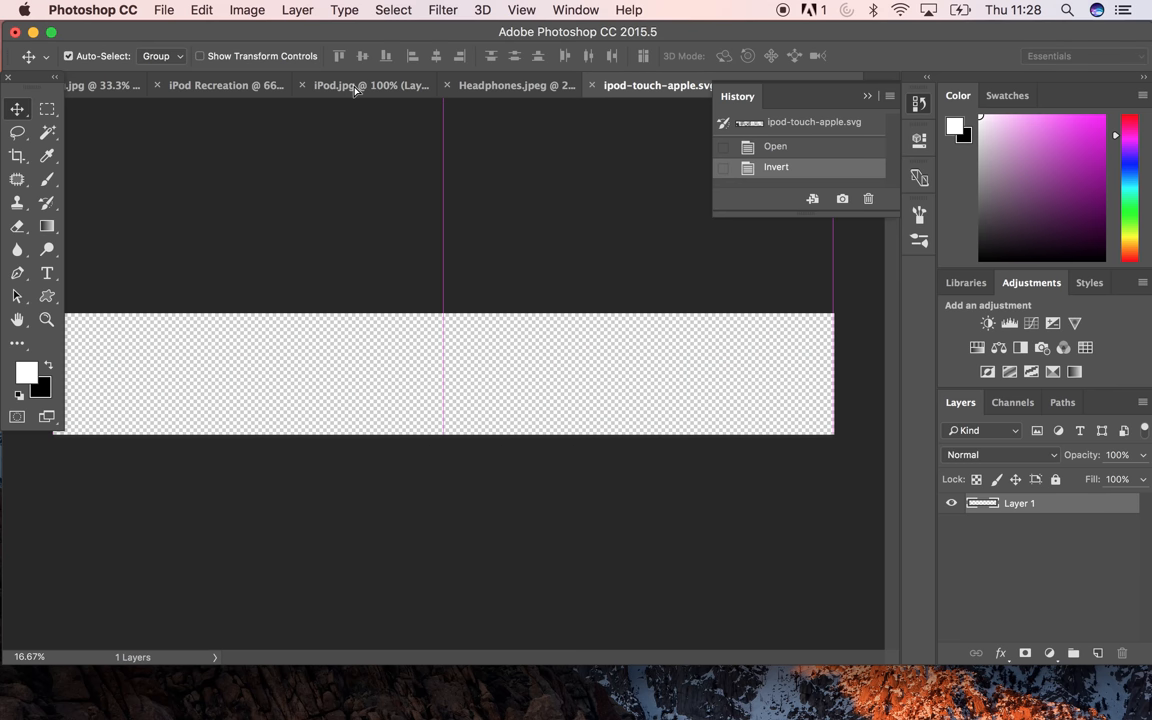
Step: Carry the white iPod touch logo into the iPod Recreation poster document
{"action": "left_click", "coordinate": [225, 85]}
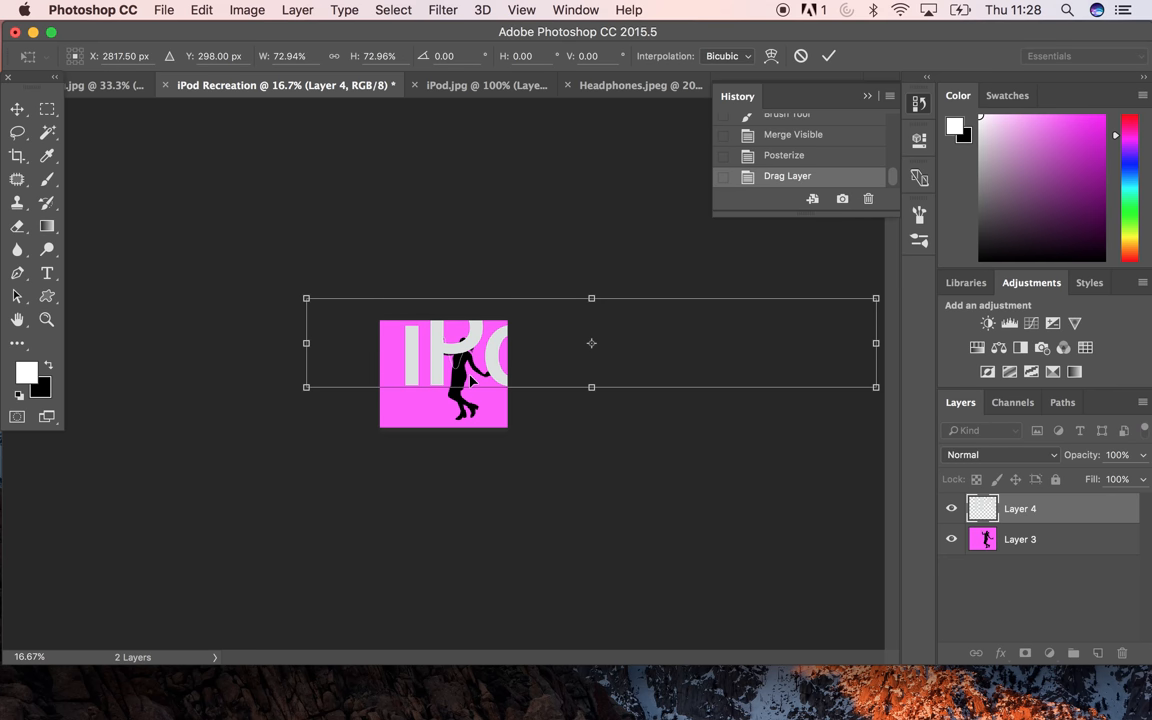
{"action": "mouse_move", "coordinate": [399, 338]}
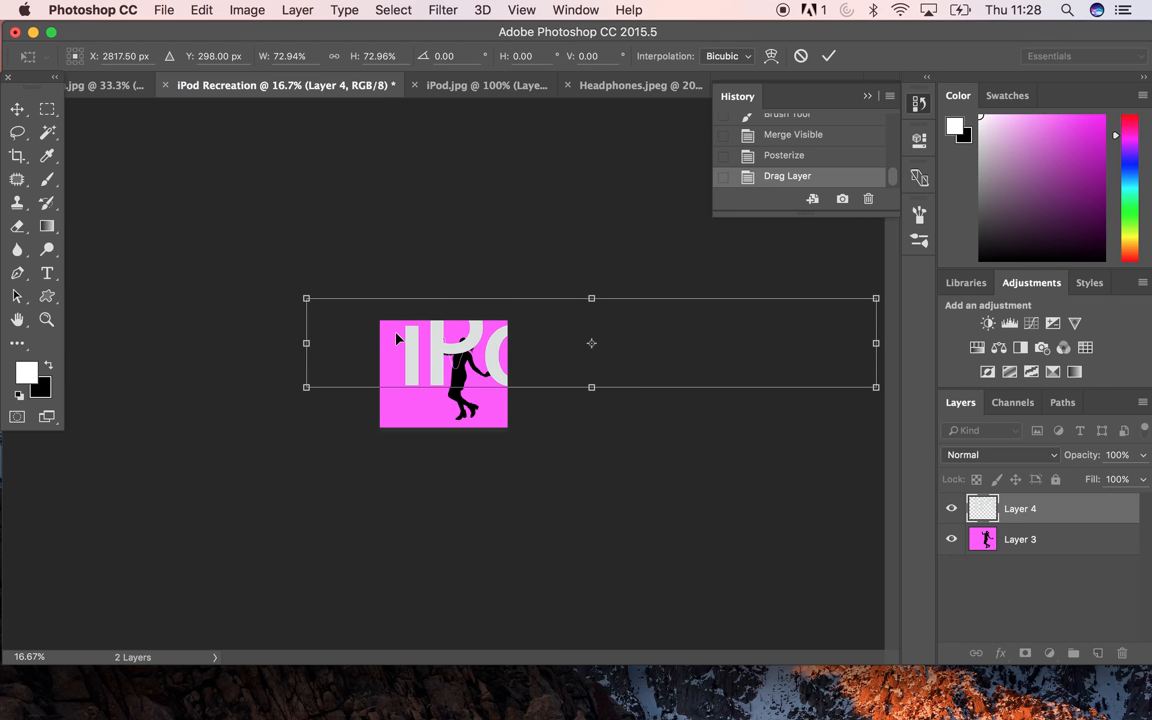